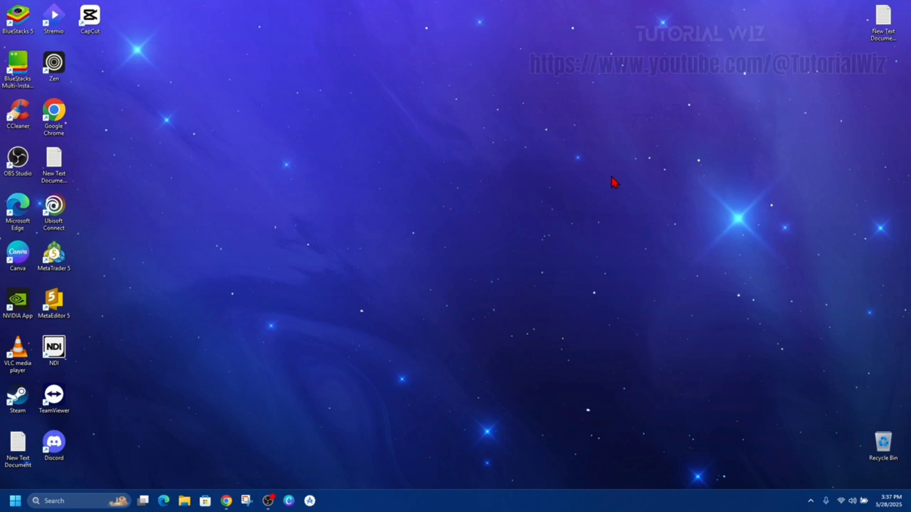
mouse_move(639, 267)
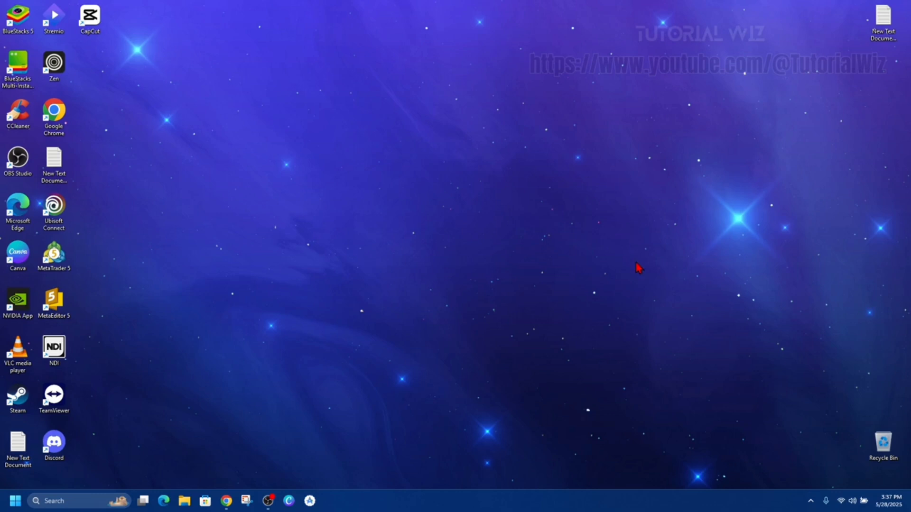
mouse_move(311, 260)
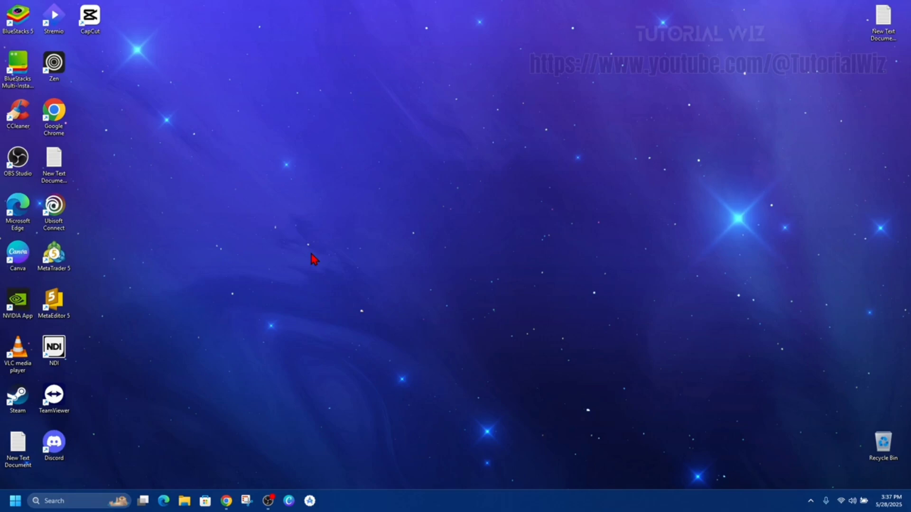
Step: Bring the Reddit r/jailbreak thread 'How would I get an APK to iPA?' forward and scroll through it
left_click(226, 501)
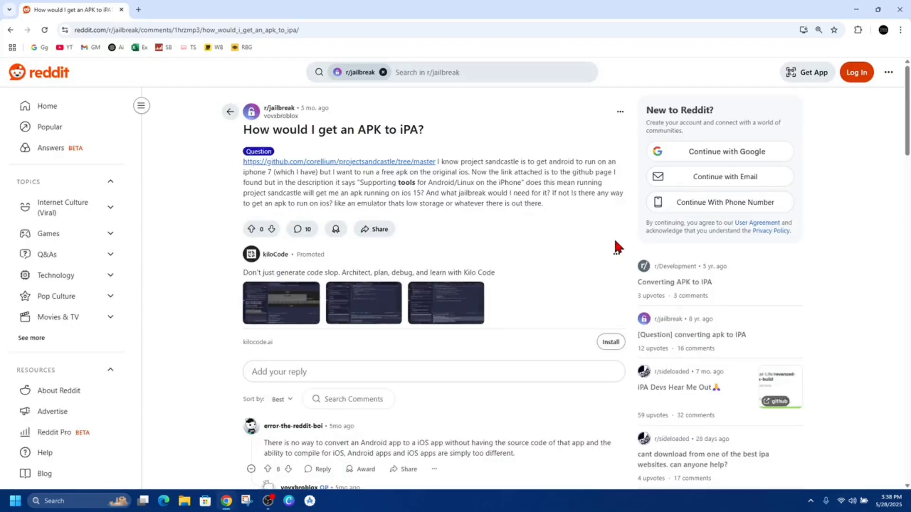
mouse_move(405, 312)
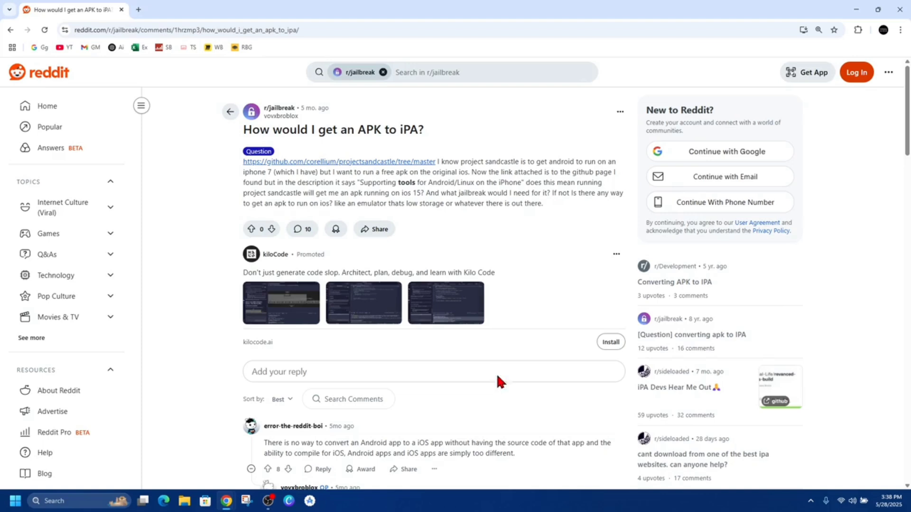
mouse_move(305, 314)
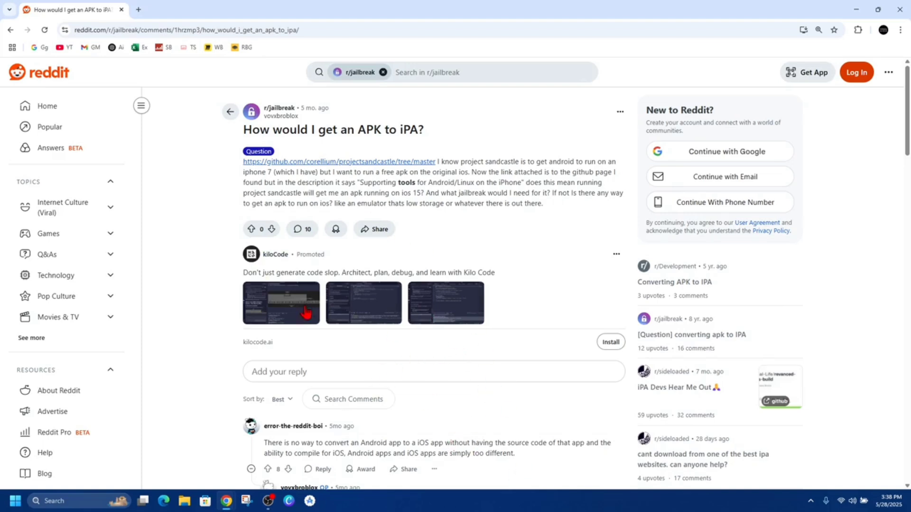
mouse_move(549, 416)
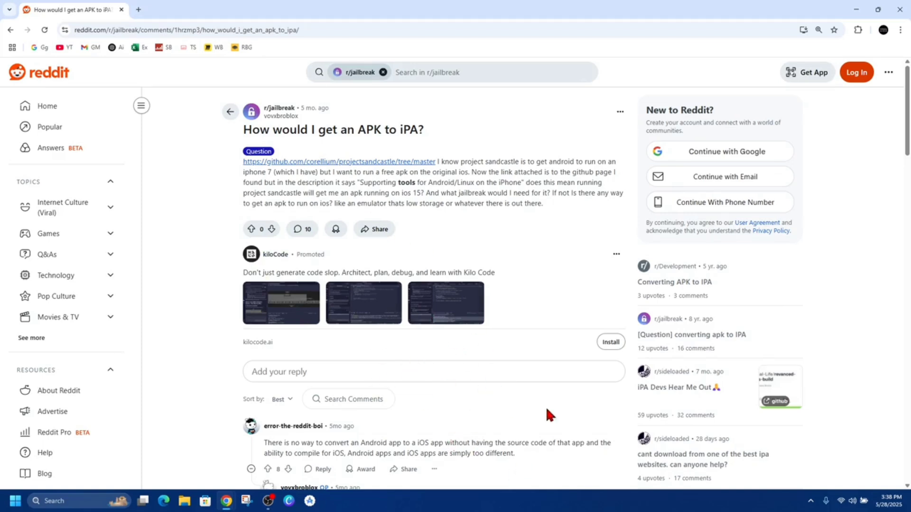
mouse_move(520, 308)
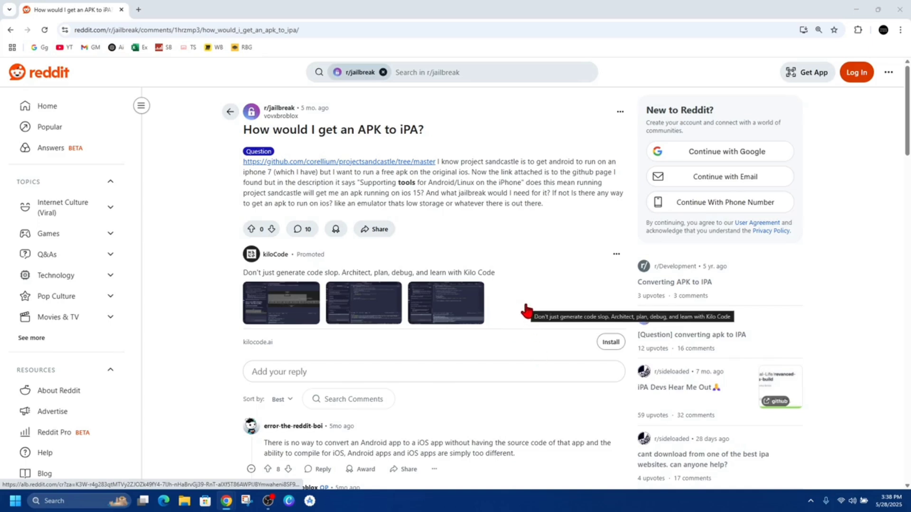
mouse_move(587, 339)
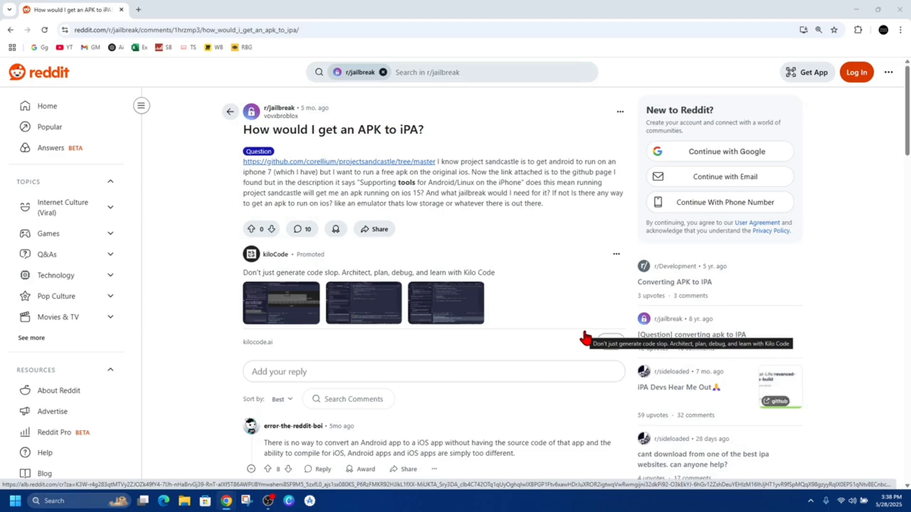
scroll("down", 3)
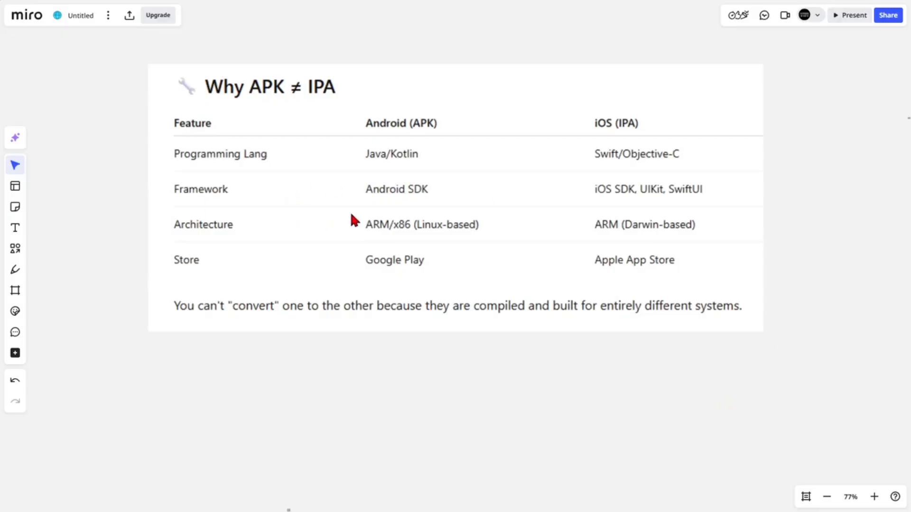
mouse_move(435, 129)
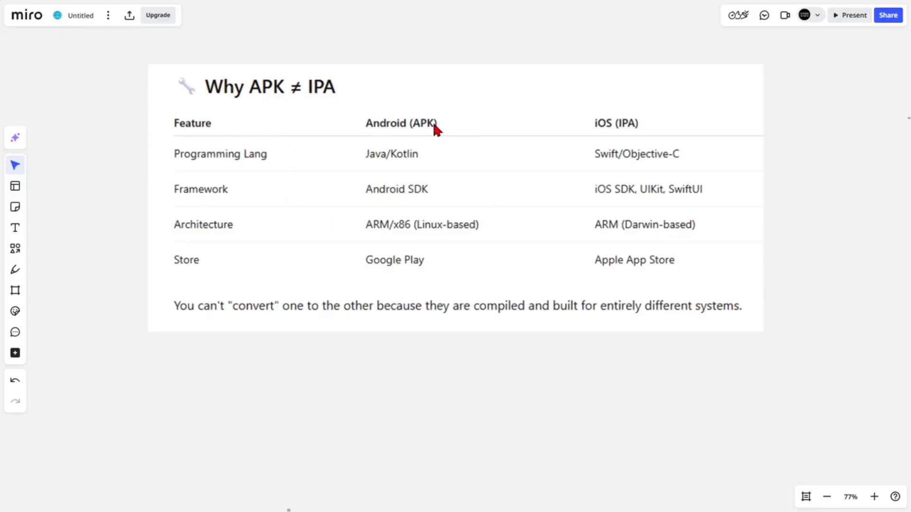
mouse_move(307, 141)
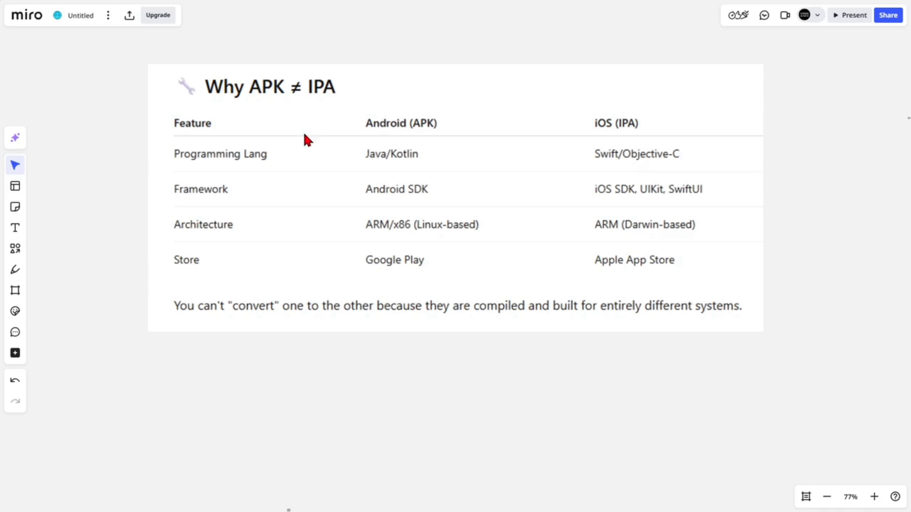
mouse_move(387, 172)
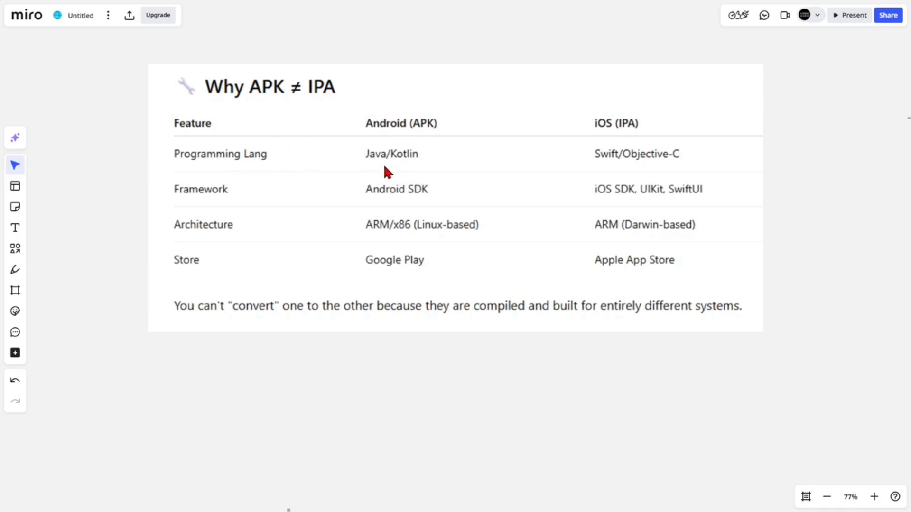
mouse_move(611, 133)
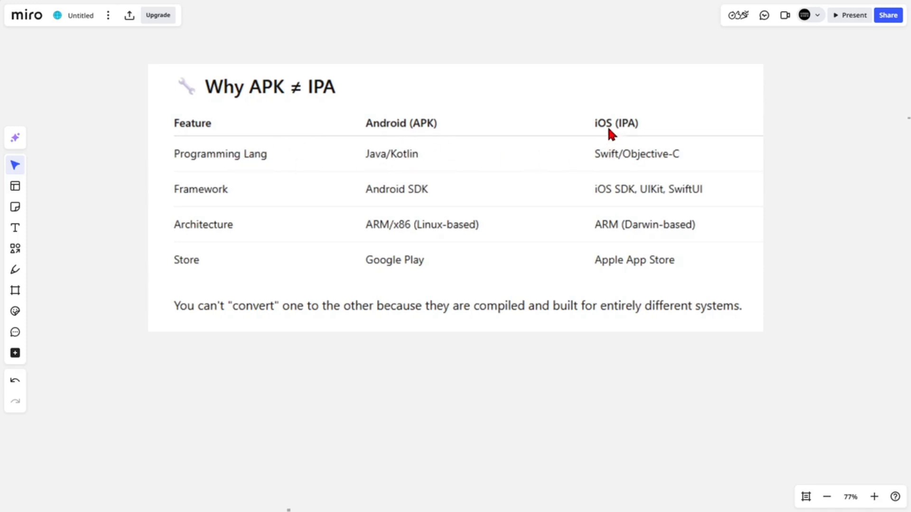
mouse_move(206, 199)
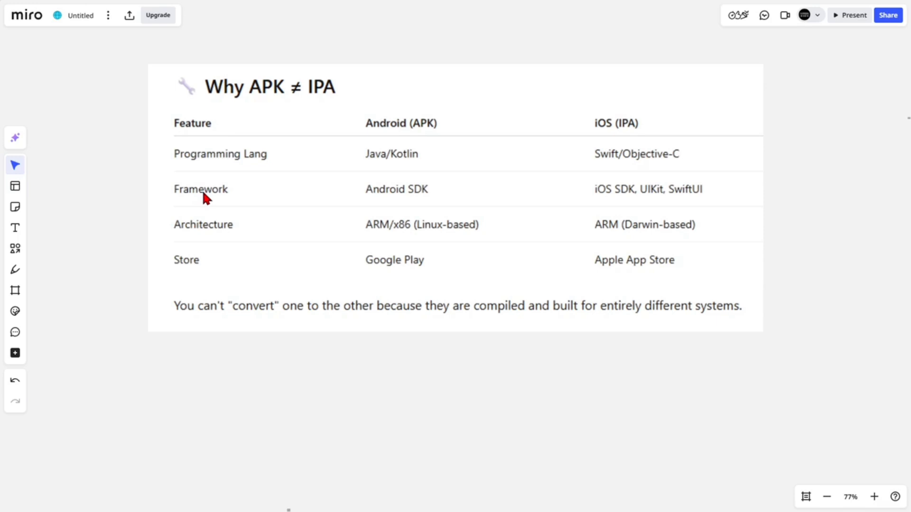
mouse_move(599, 226)
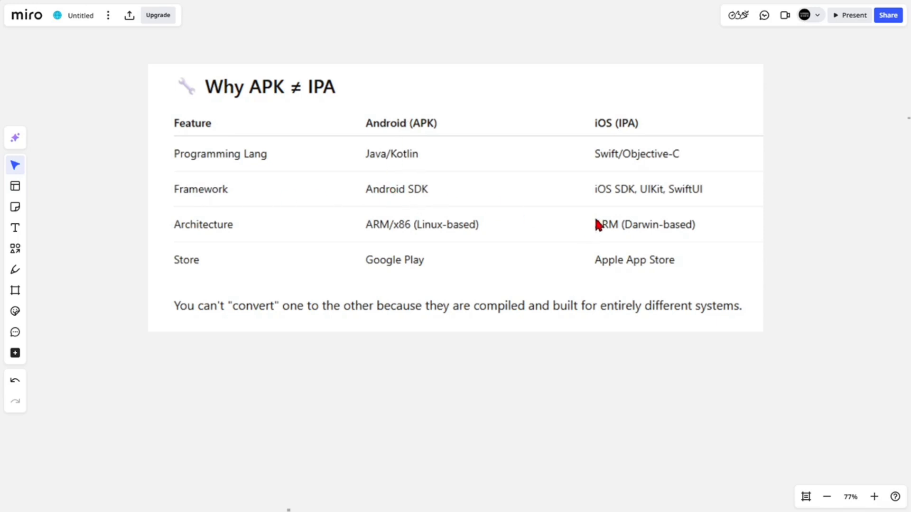
mouse_move(633, 199)
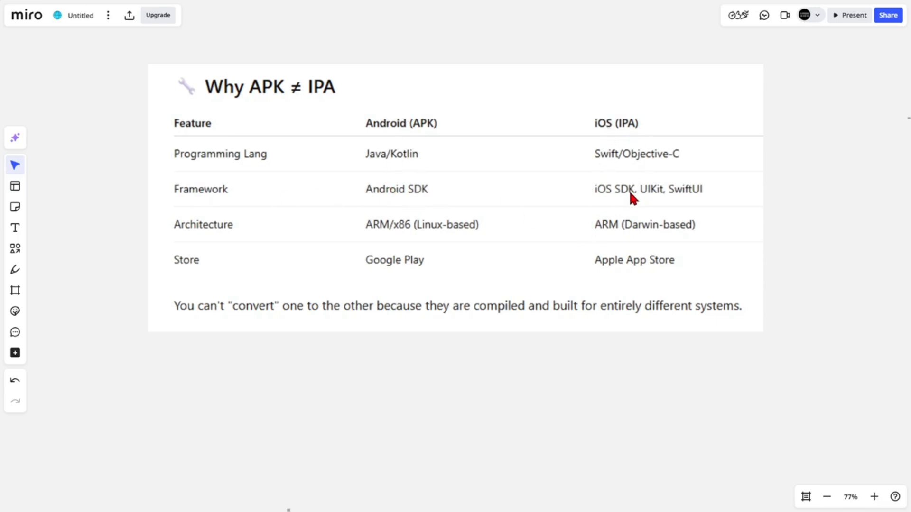
mouse_move(678, 182)
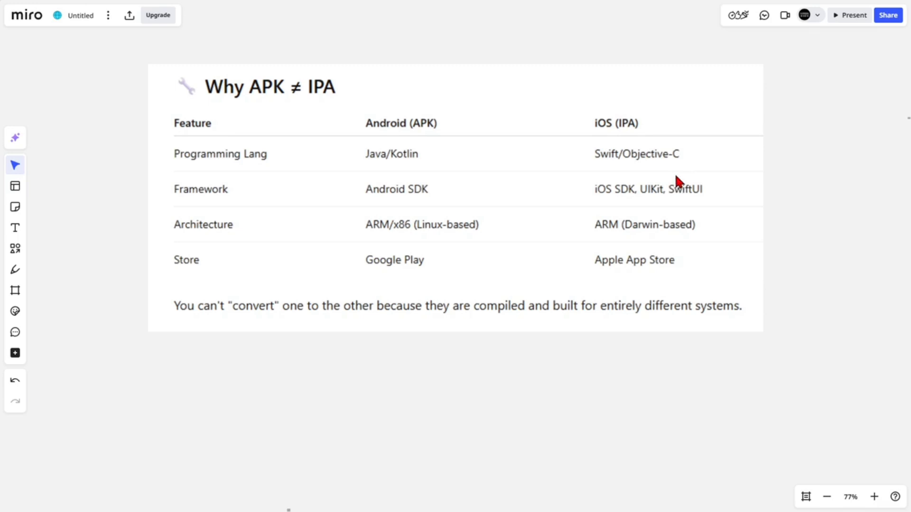
mouse_move(376, 132)
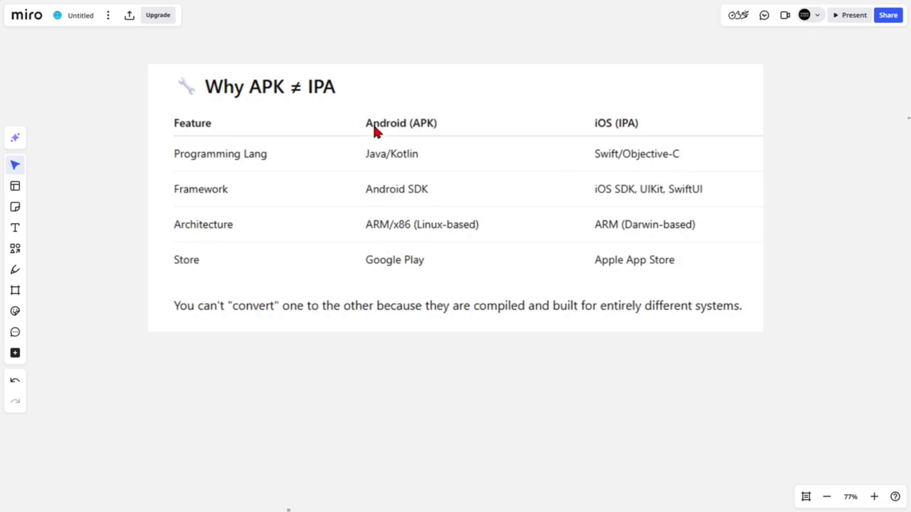
mouse_move(400, 237)
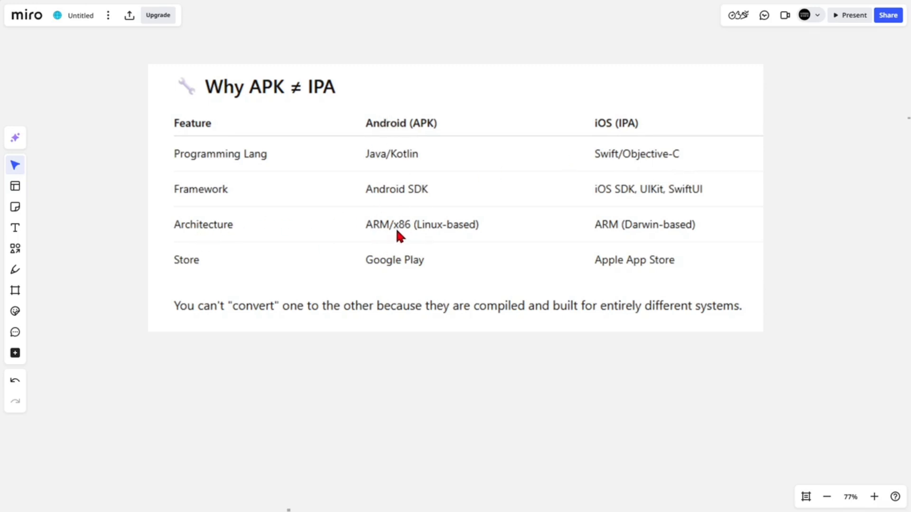
mouse_move(652, 201)
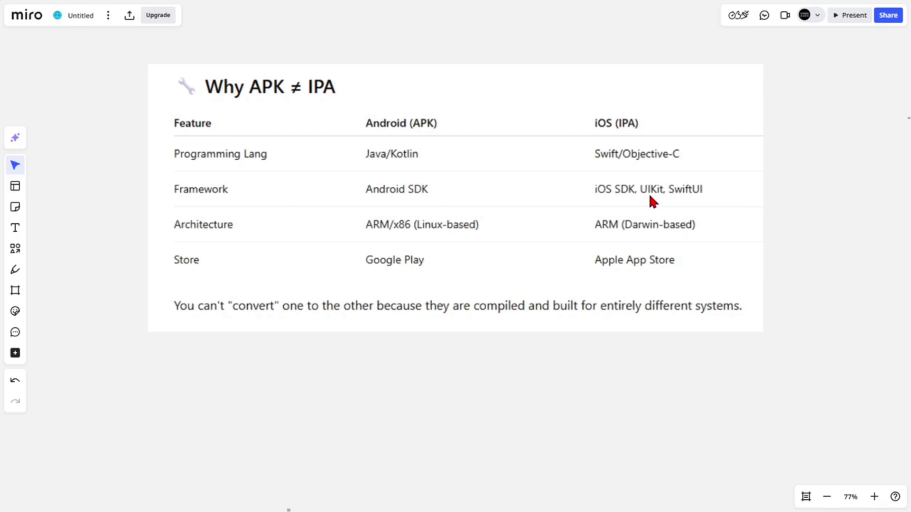
mouse_move(411, 244)
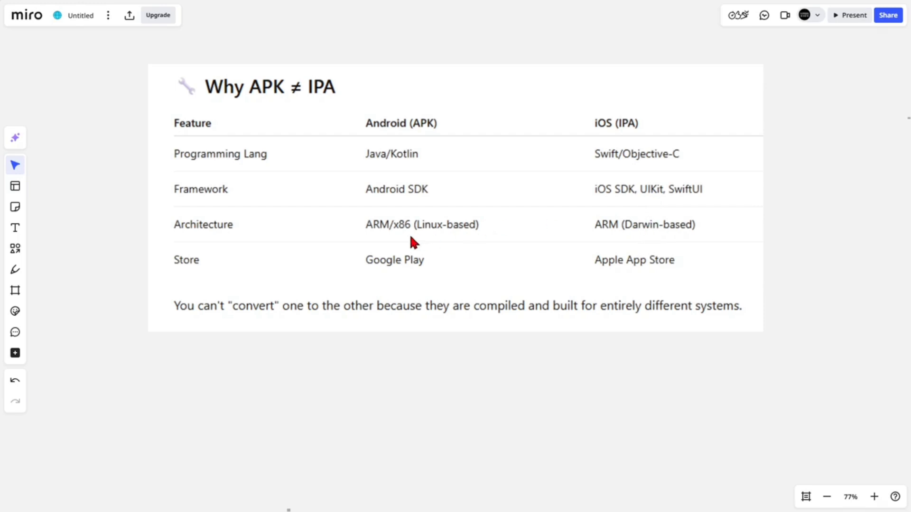
mouse_move(387, 248)
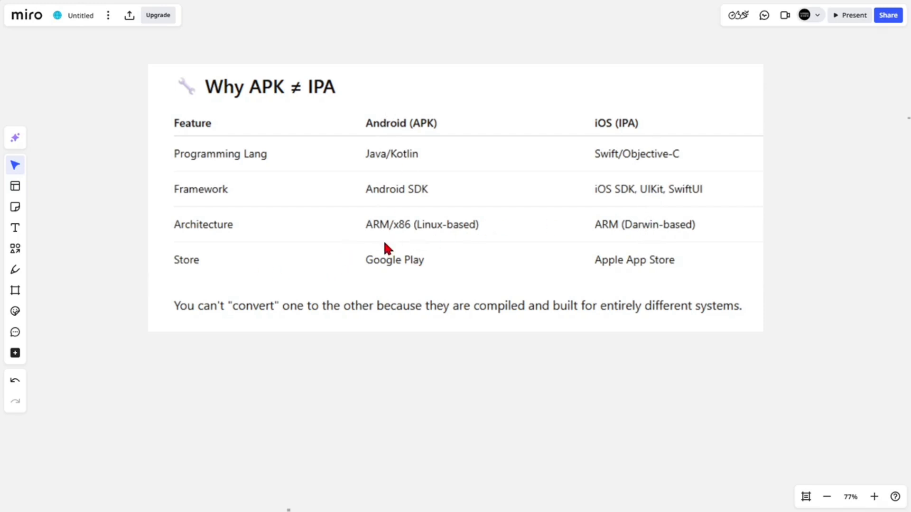
mouse_move(643, 279)
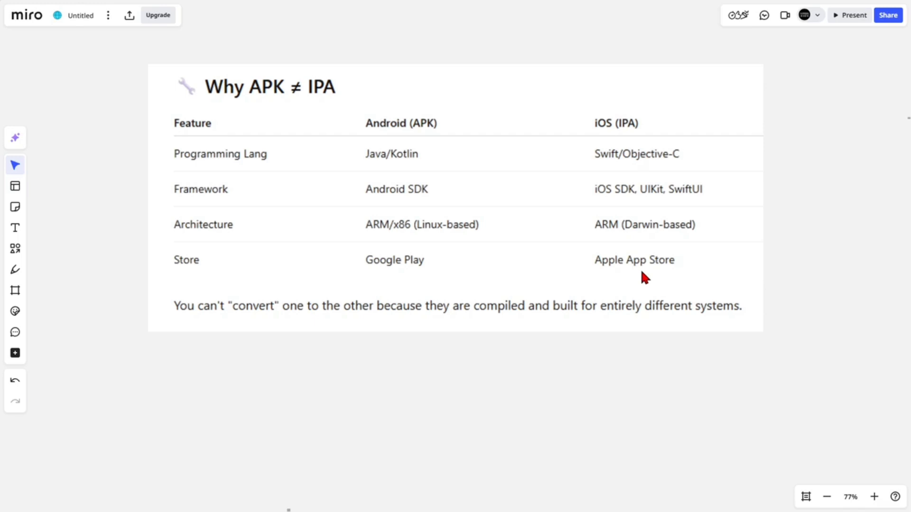
mouse_move(411, 324)
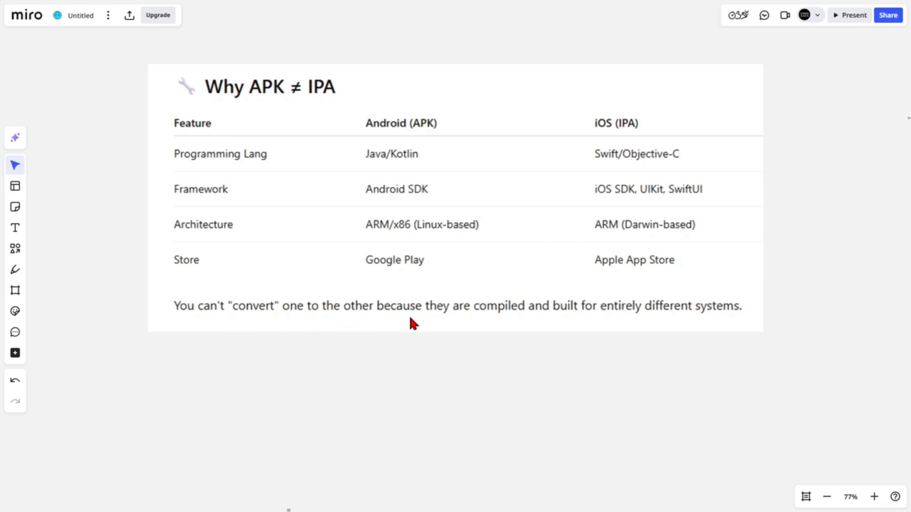
mouse_move(616, 331)
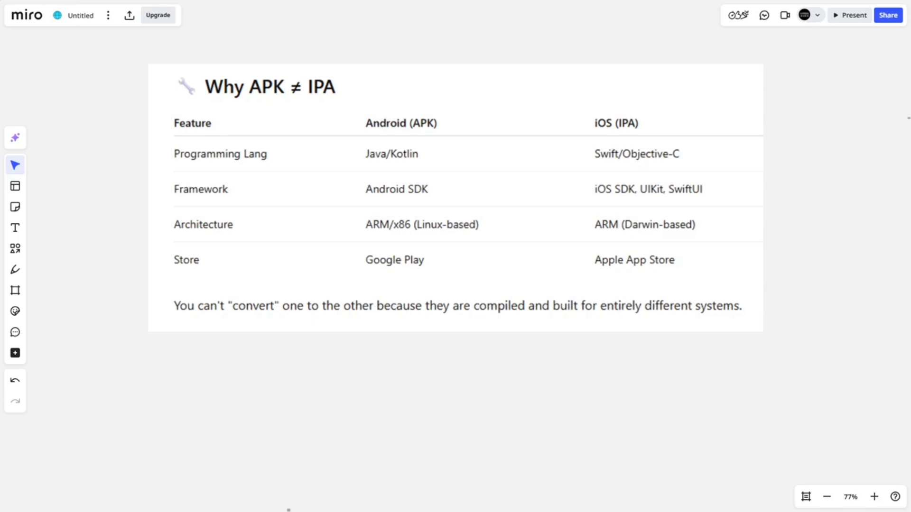
Step: Start presenting the Miro board full screen, landing on the 'What You Can Do Instead' slide
left_click(849, 16)
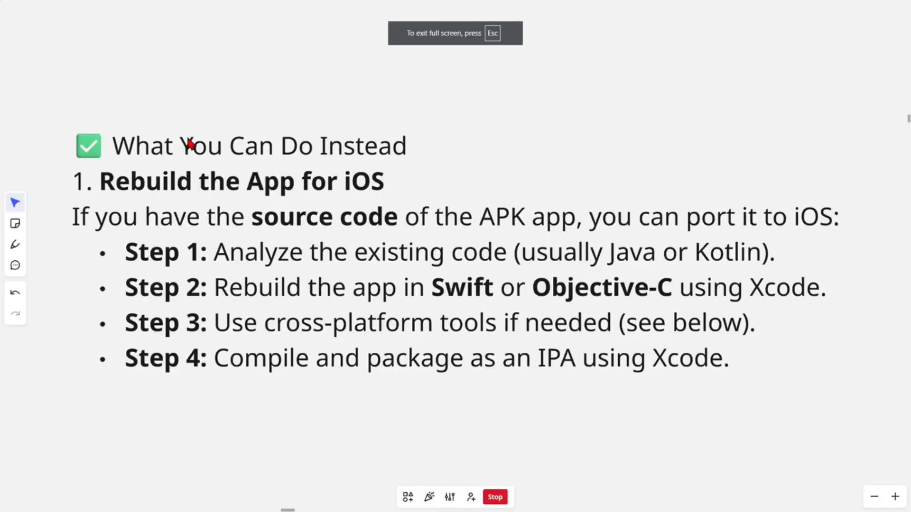
mouse_move(167, 199)
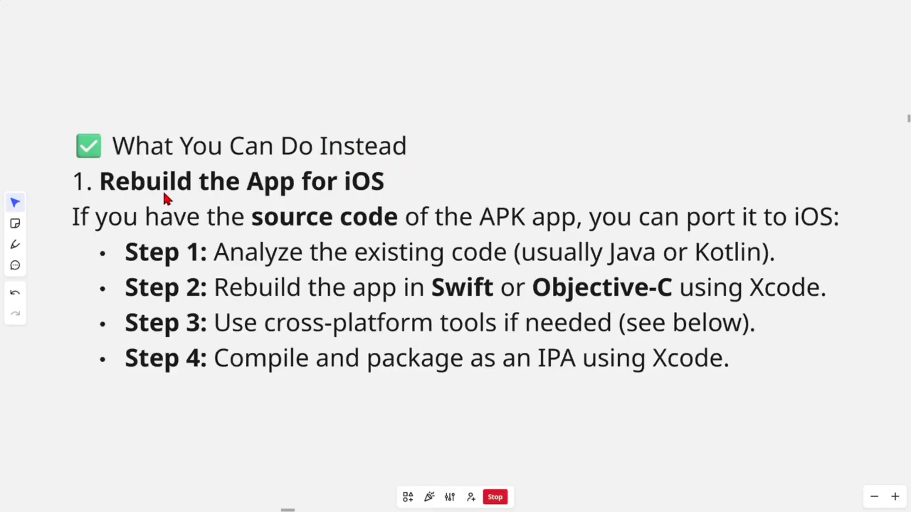
mouse_move(285, 208)
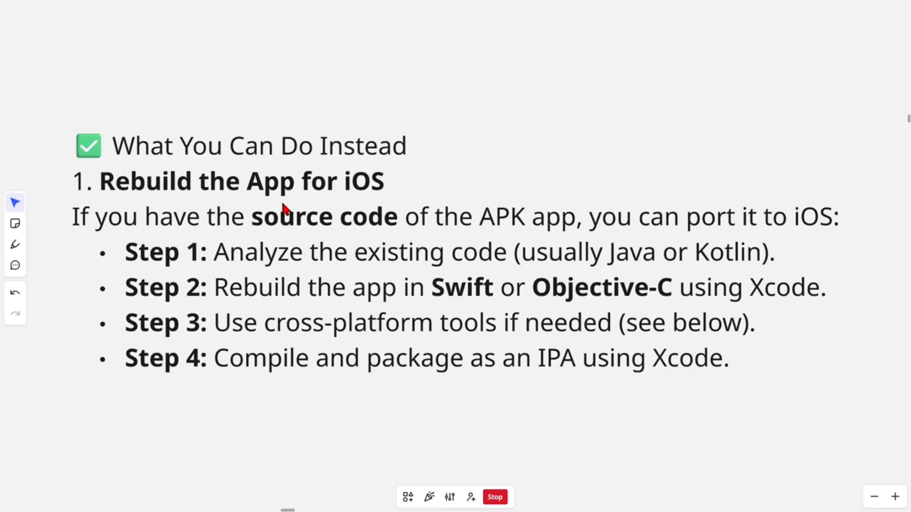
mouse_move(504, 243)
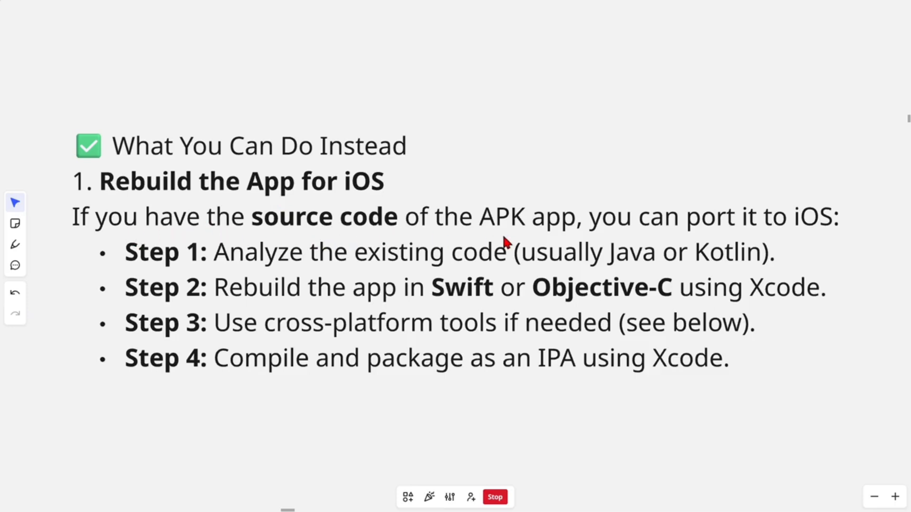
mouse_move(845, 205)
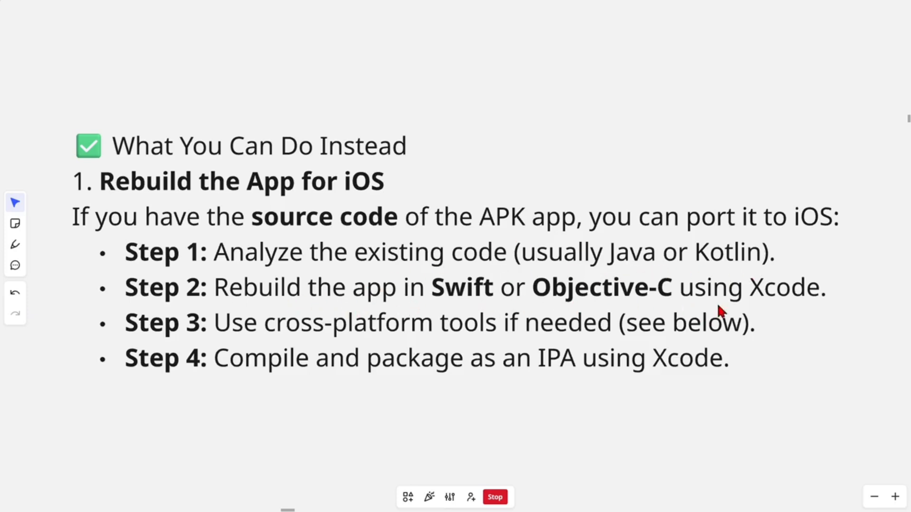
mouse_move(279, 343)
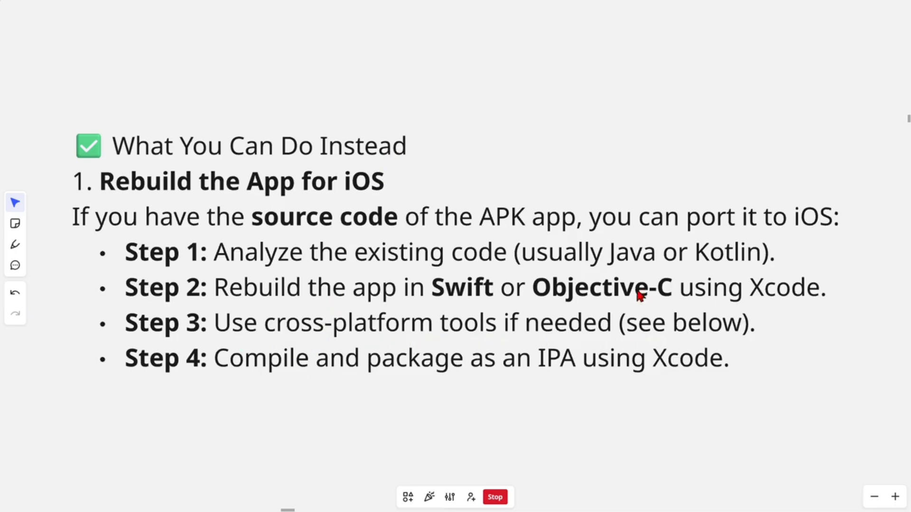
mouse_move(522, 377)
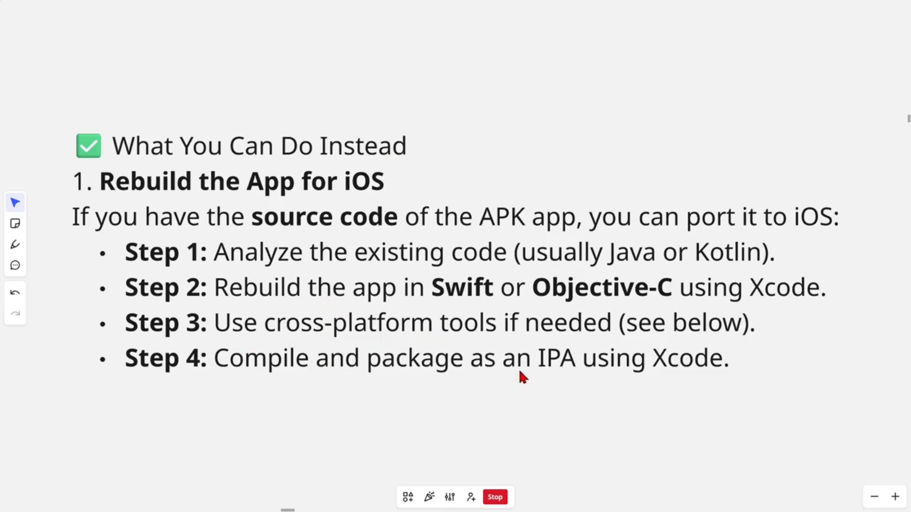
mouse_move(549, 244)
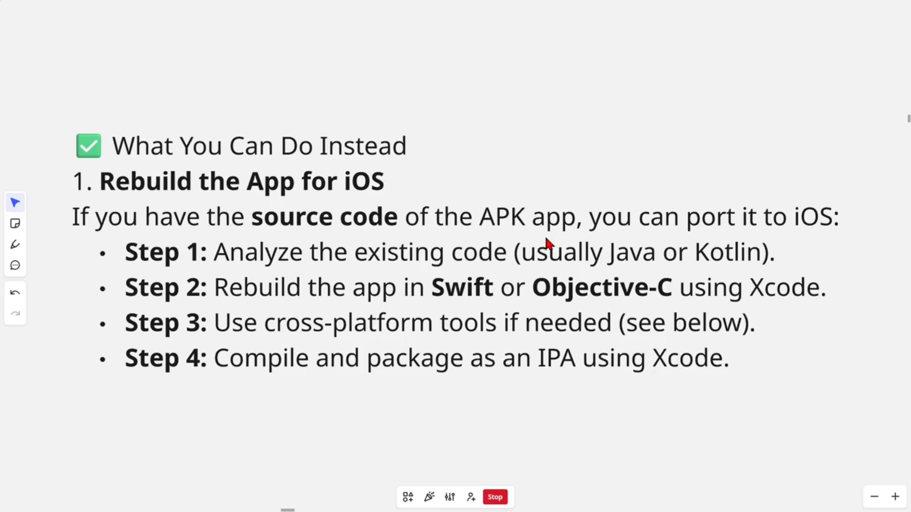
Step: Advance to the 'Use Cross-Platform Frameworks' slide showing the framework comparison table
scroll("down", 3)
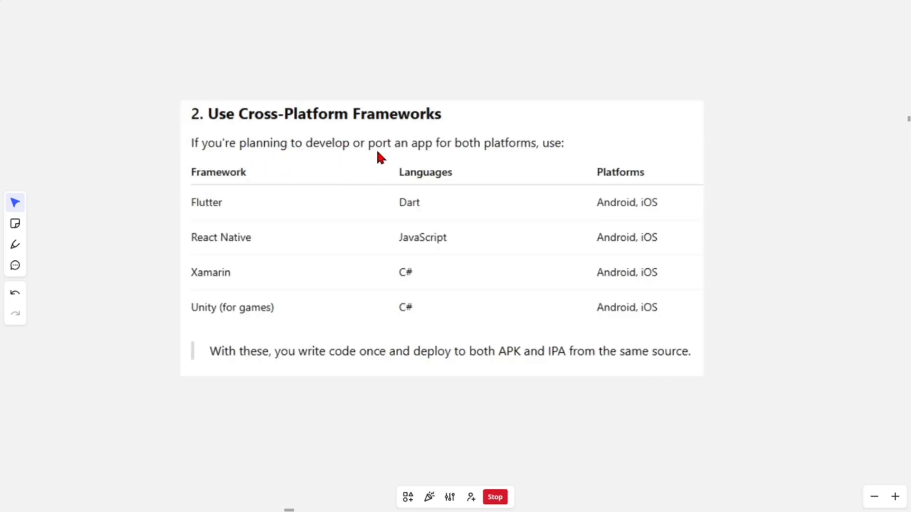
mouse_move(296, 210)
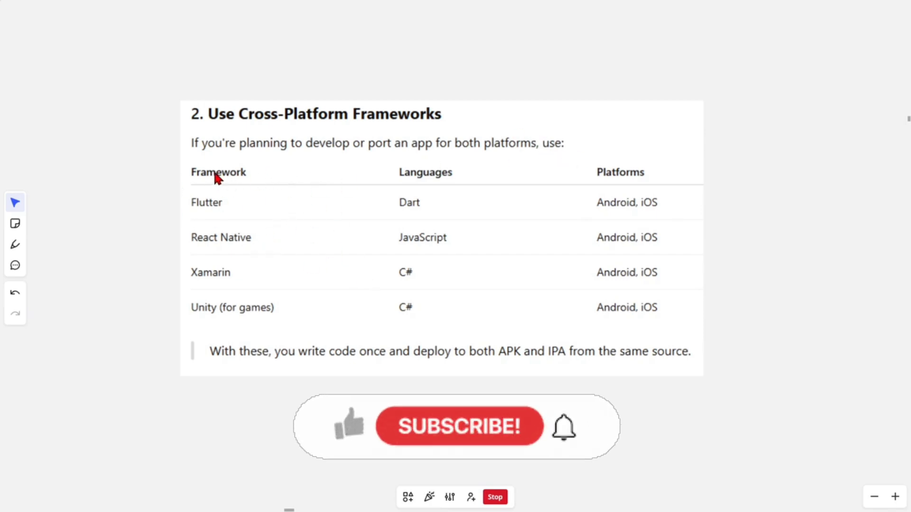
mouse_move(414, 435)
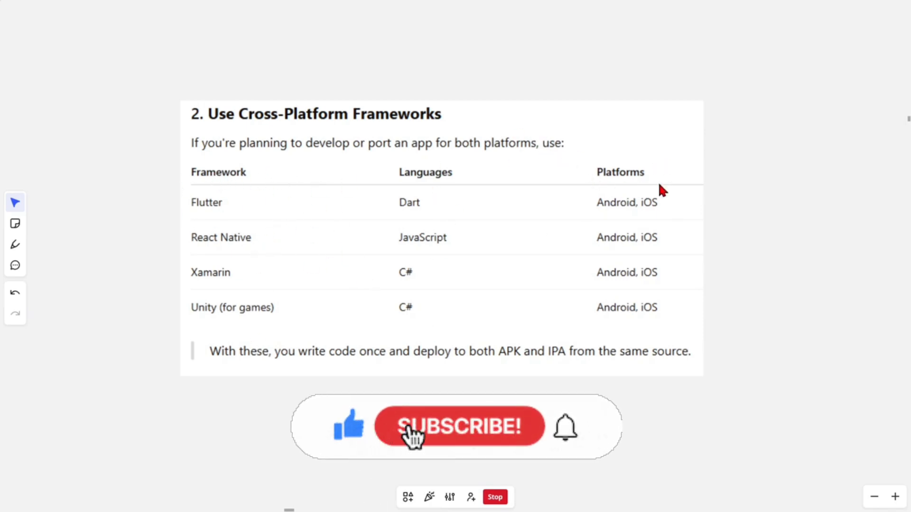
left_click(458, 426)
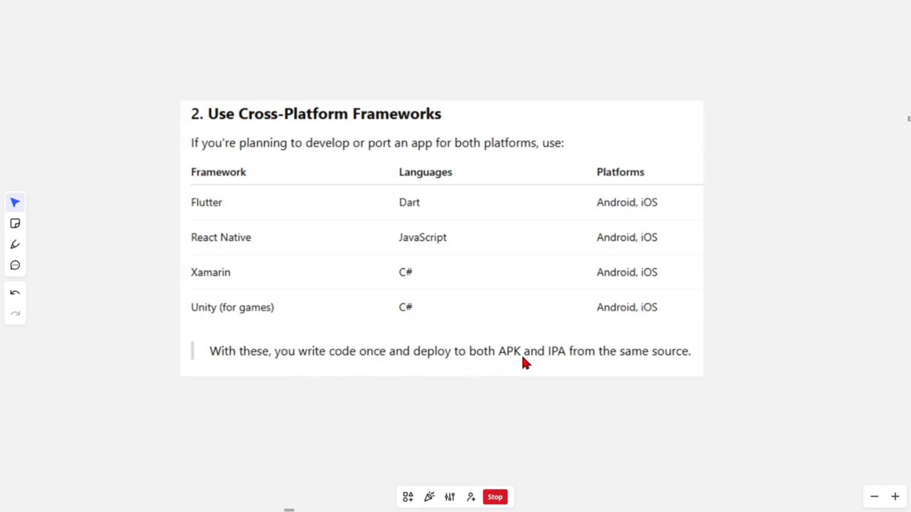
mouse_move(772, 227)
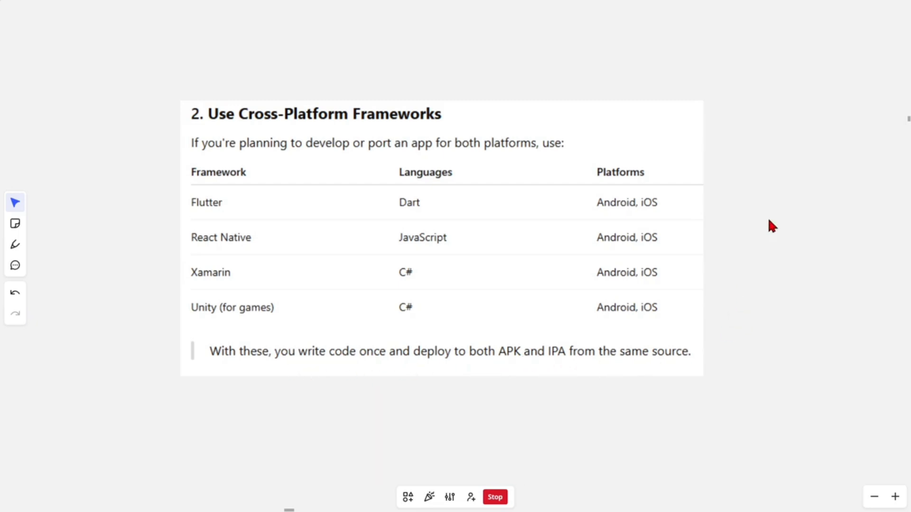